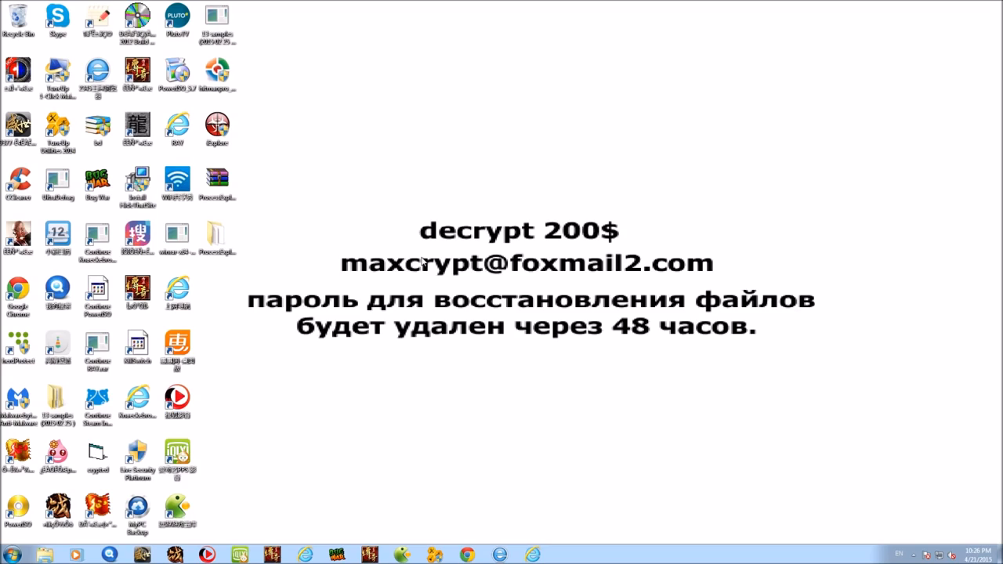
{"action": "mouse_move", "coordinate": [511, 288]}
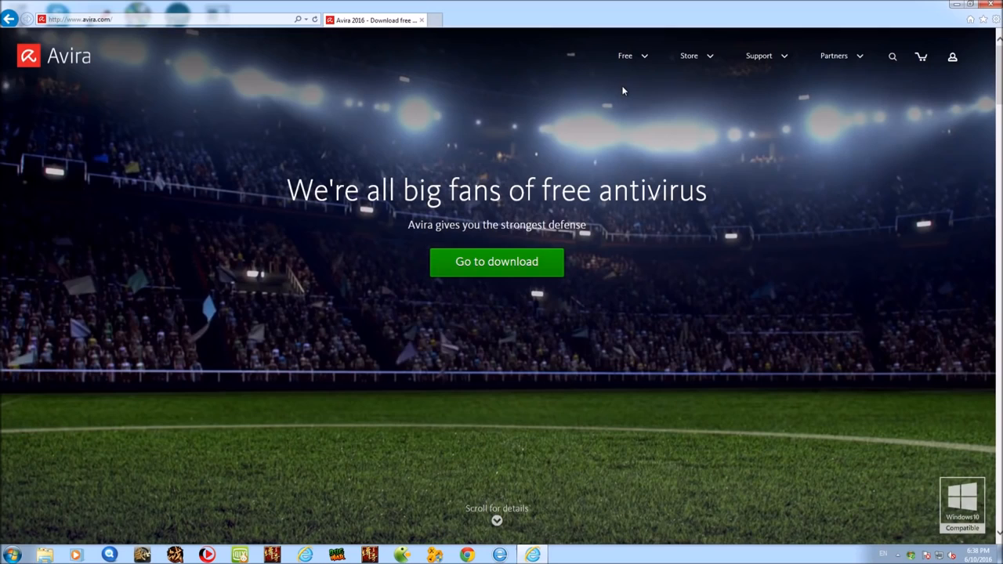
Step: Start downloading Avira Free Antivirus for Windows from the Free > Antivirus product page
{"action": "left_click", "coordinate": [624, 56]}
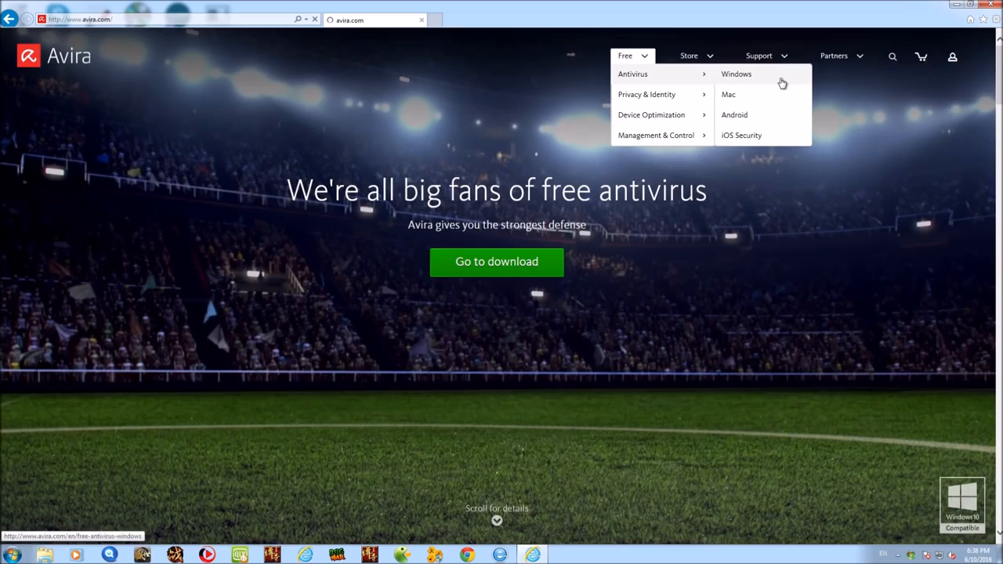
{"action": "left_click", "coordinate": [737, 74]}
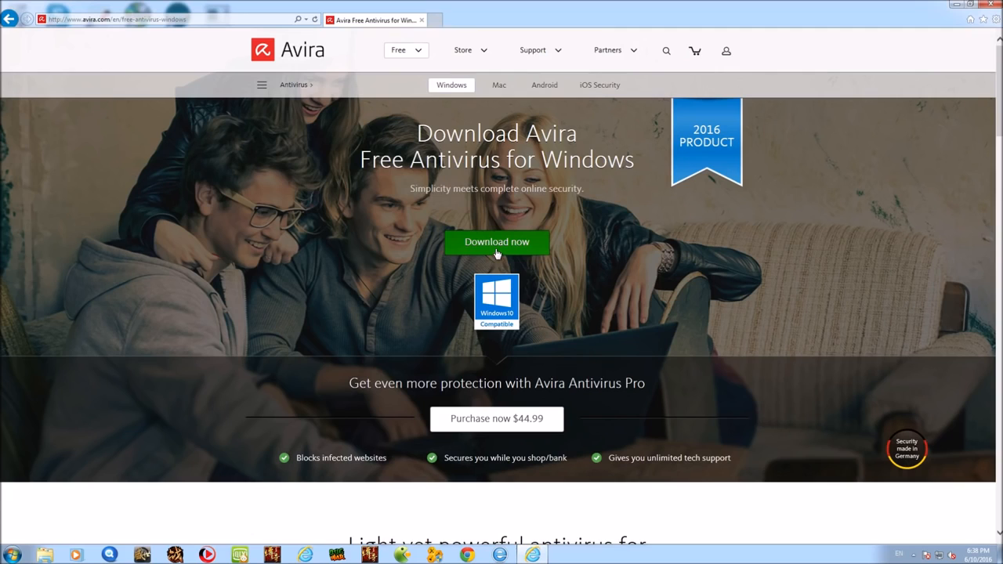
{"action": "left_click", "coordinate": [497, 241]}
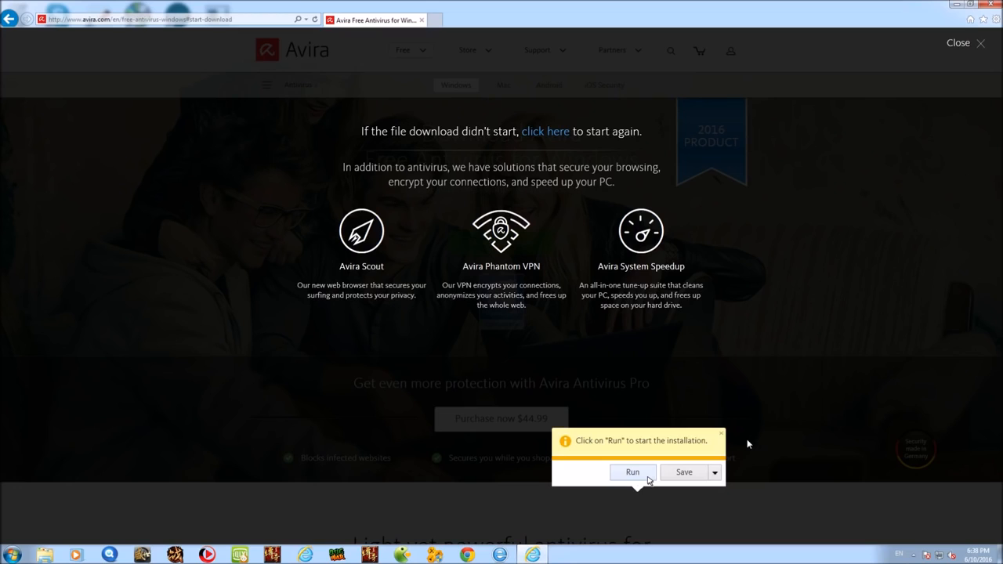
Step: Run the downloaded Avira installer from the notification bar and close Internet Explorer
{"action": "left_click", "coordinate": [634, 473]}
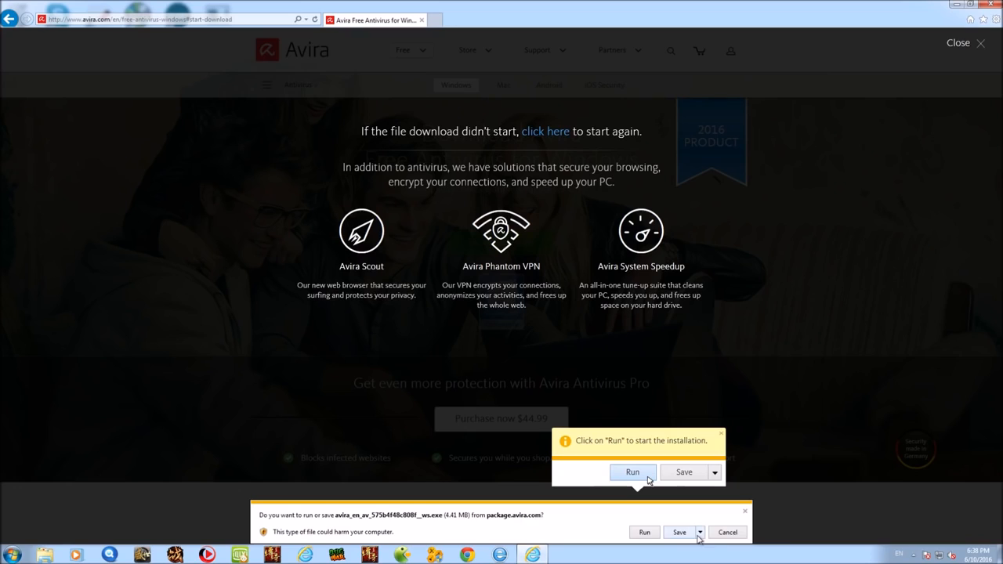
{"action": "mouse_move", "coordinate": [429, 246]}
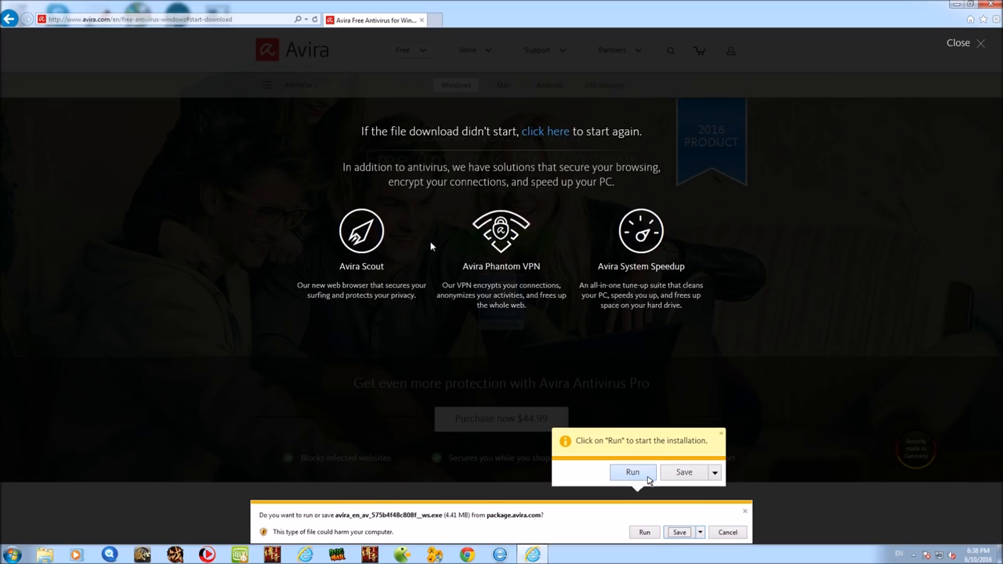
{"action": "mouse_move", "coordinate": [713, 524]}
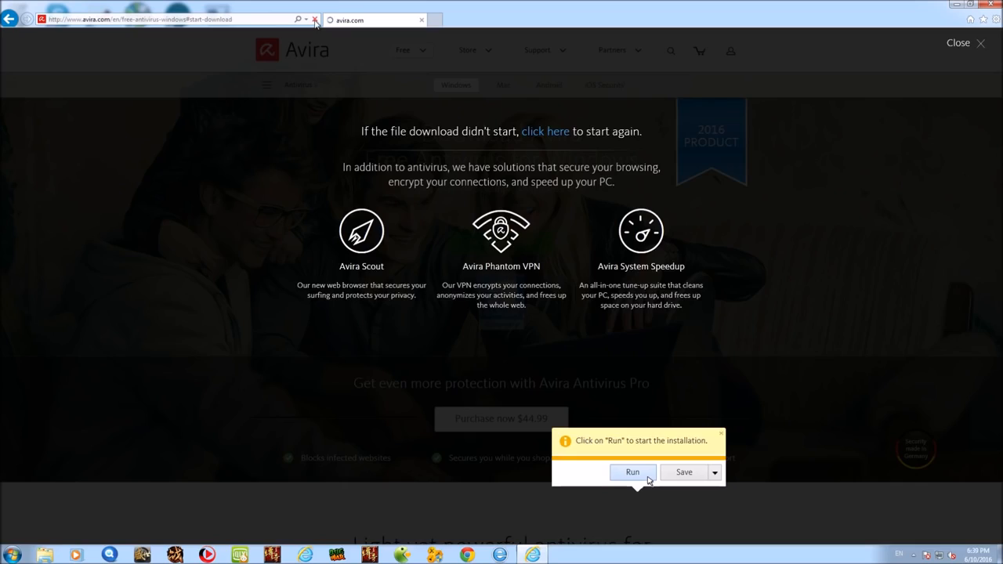
{"action": "left_click", "coordinate": [633, 473]}
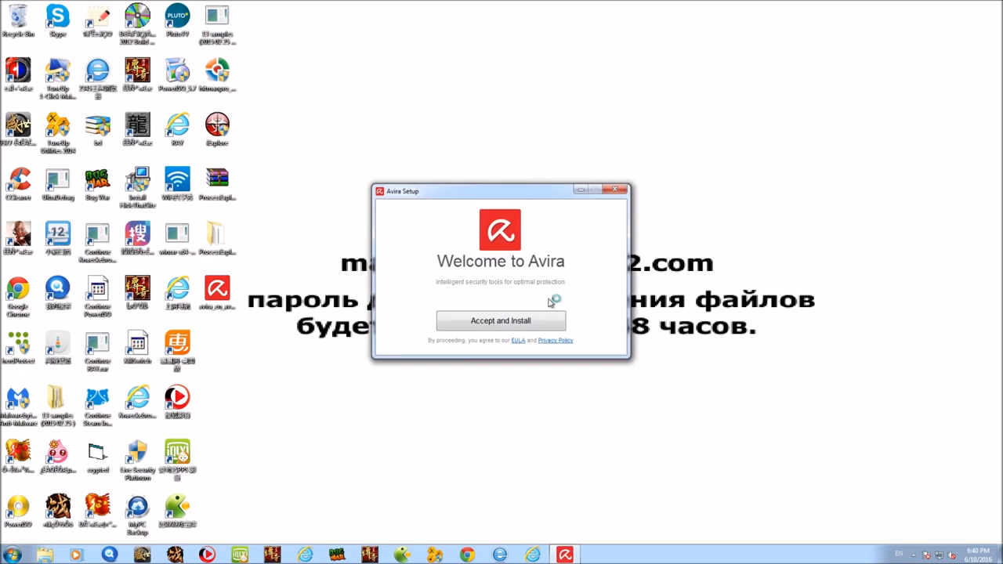
Step: Accept the terms in the Welcome to Avira window and begin installation
{"action": "left_click", "coordinate": [500, 320]}
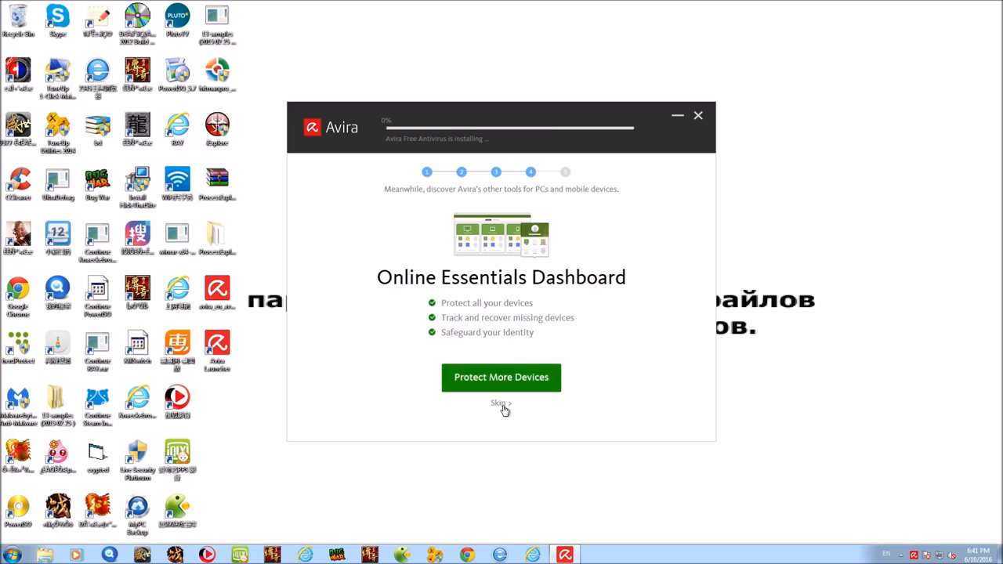
Step: Skip the Protect More Devices offer so installation continues to the detections dialog
{"action": "left_click", "coordinate": [499, 405]}
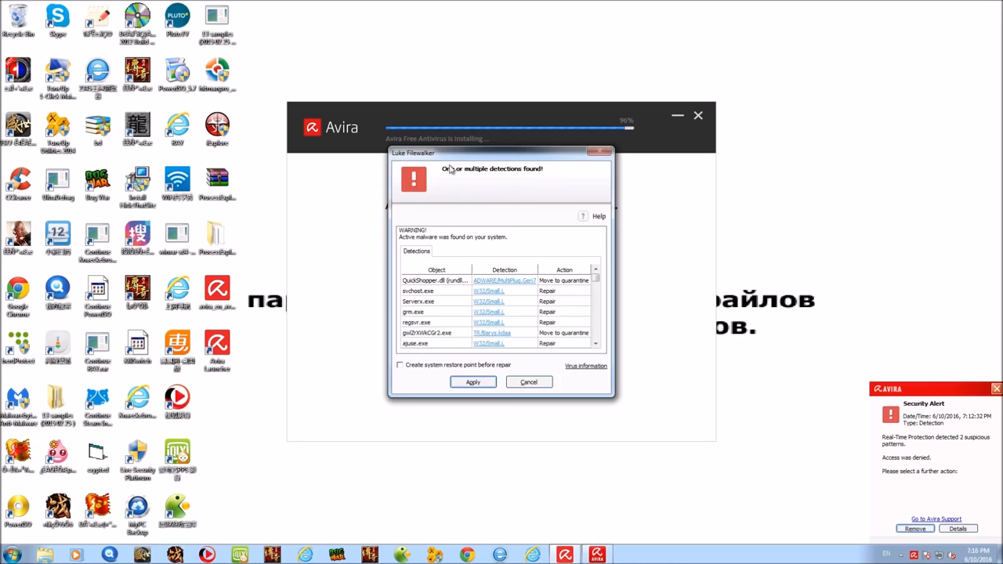
{"action": "scroll", "scroll_direction": "down", "scroll_amount": 3}
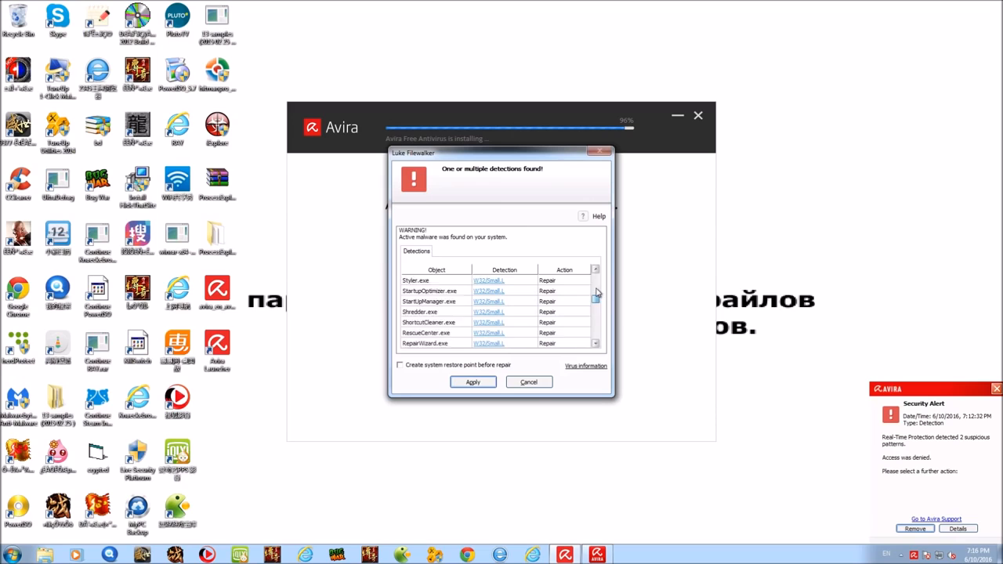
{"action": "right_click", "coordinate": [543, 290]}
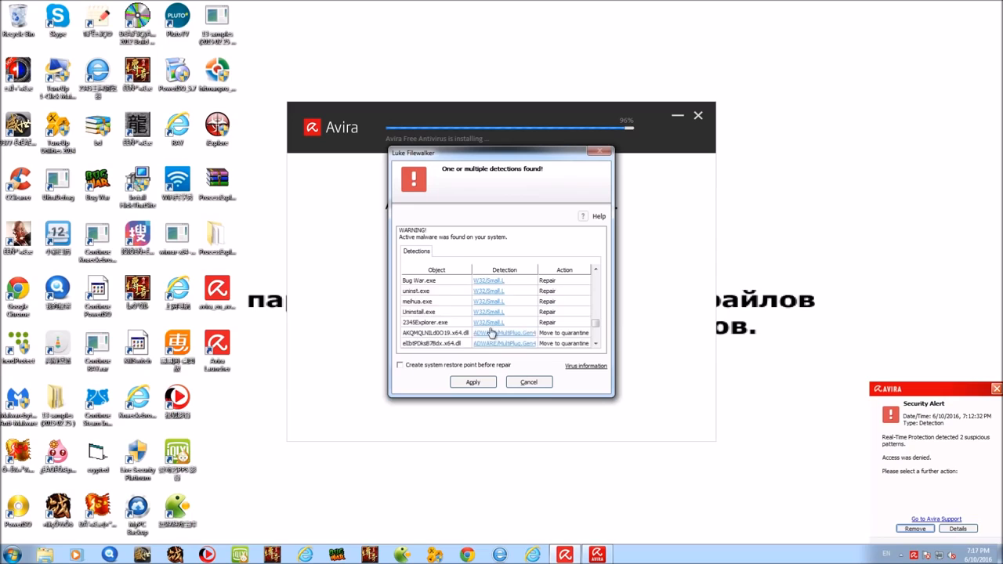
{"action": "left_click", "coordinate": [473, 382]}
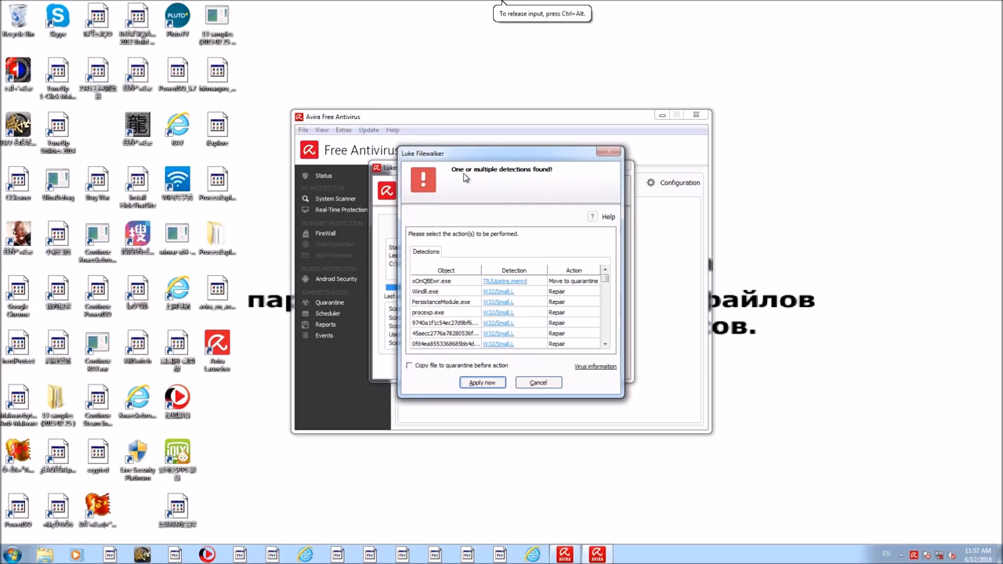
{"action": "mouse_move", "coordinate": [568, 175]}
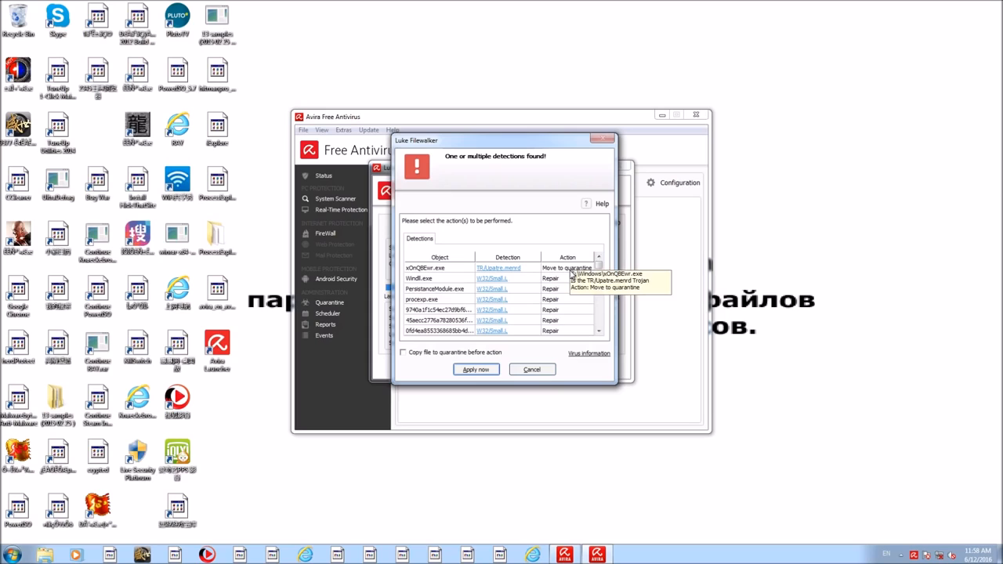
Step: Review the Detections list and apply the planned Repair or quarantine actions
{"action": "left_click", "coordinate": [438, 279]}
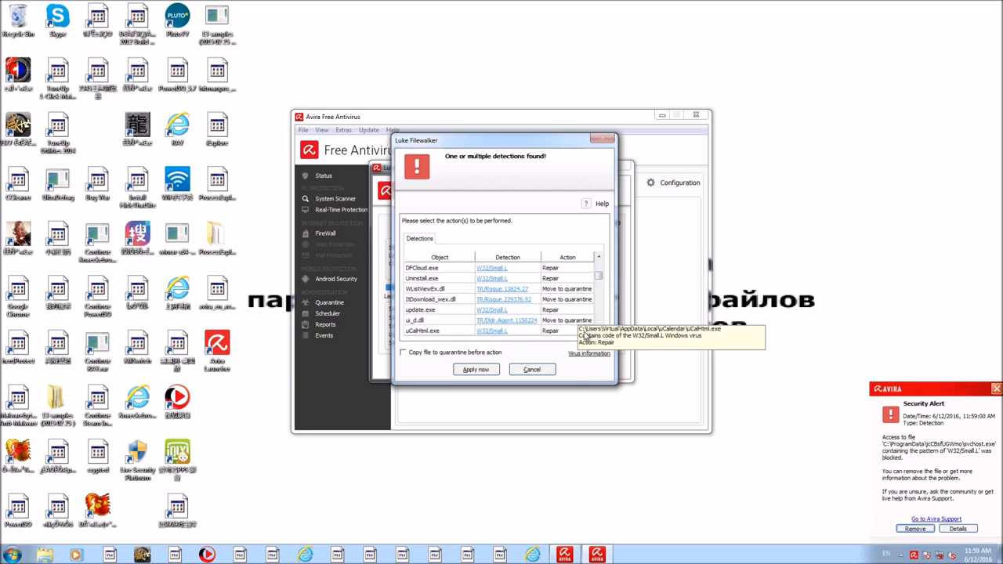
{"action": "left_click", "coordinate": [477, 370]}
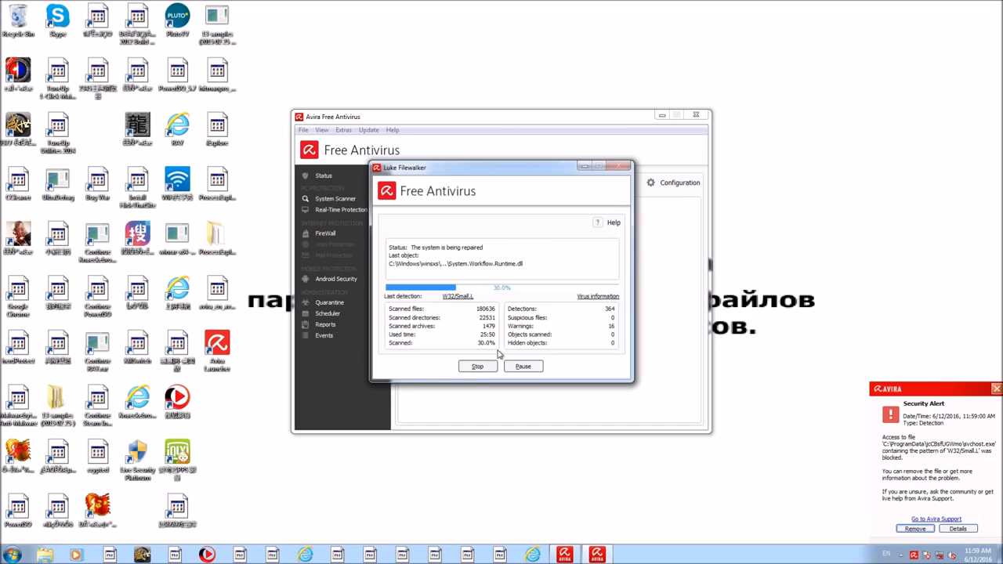
{"action": "mouse_move", "coordinate": [539, 247]}
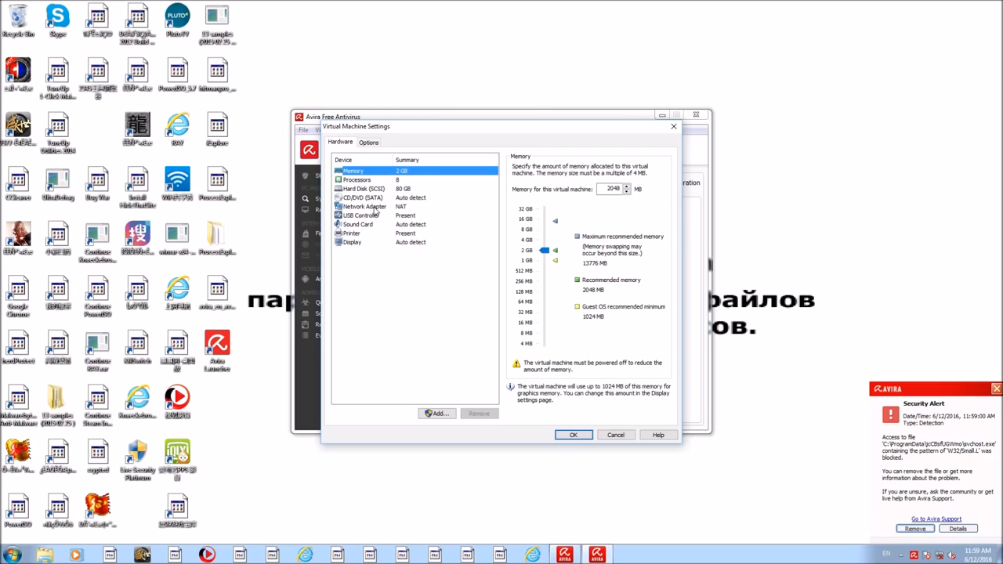
Step: Close the Virtual Machine Settings dialog, revealing the avscan.exe error in the Avira scan window
{"action": "left_click", "coordinate": [364, 207]}
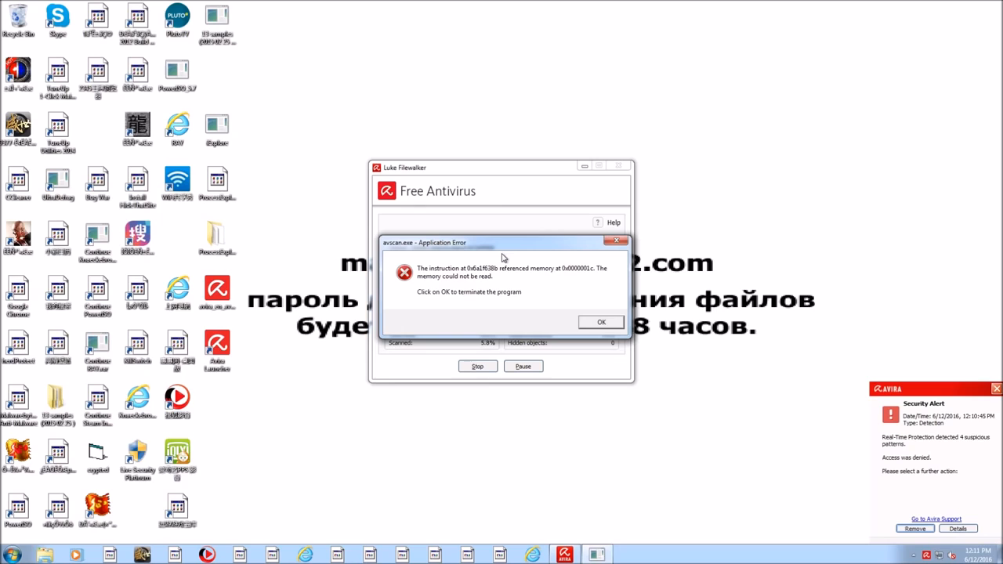
Step: Dismiss the avscan.exe memory error and stop the hidden objects search in Luke Filewalker
{"action": "left_click", "coordinate": [602, 322]}
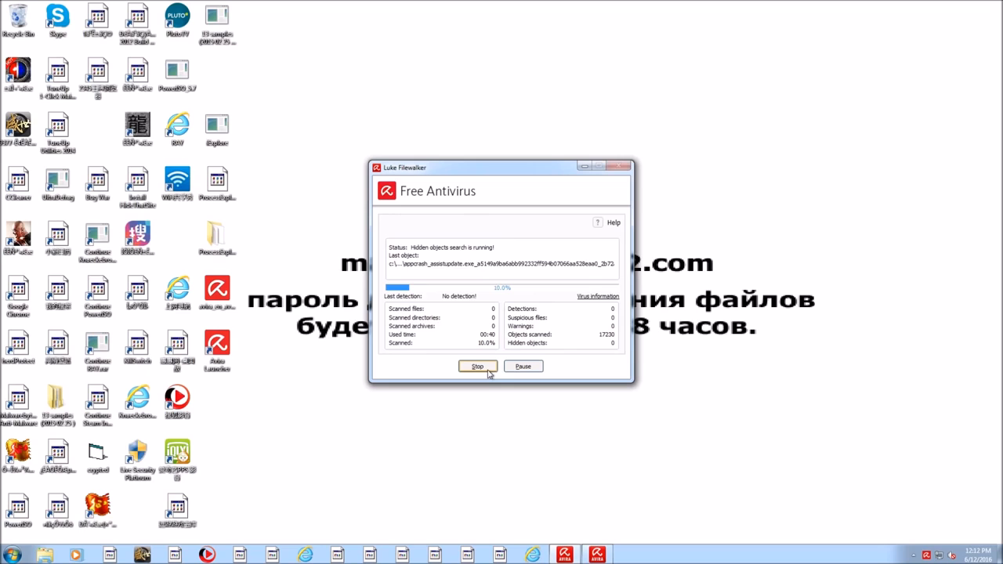
{"action": "left_click", "coordinate": [477, 367]}
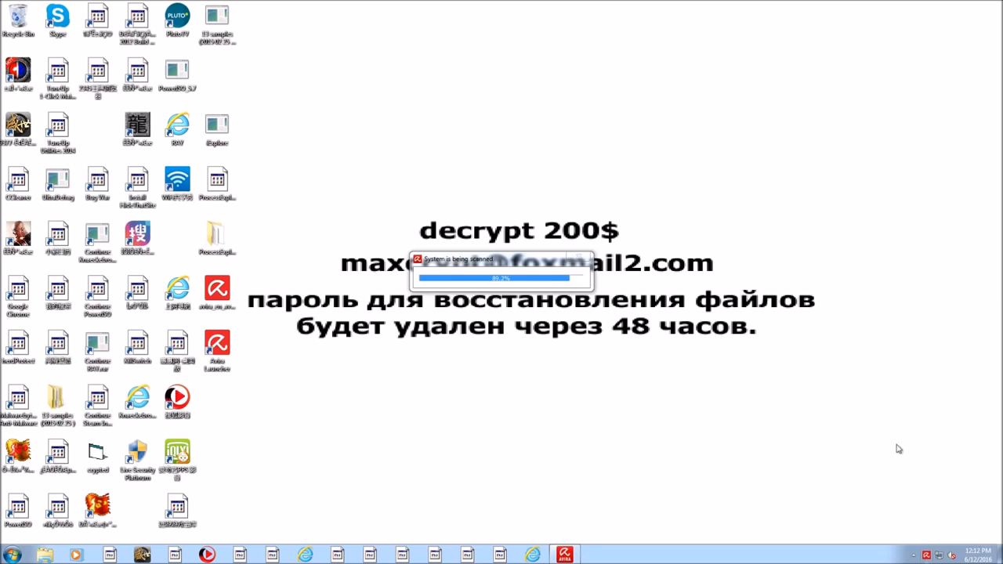
Step: Start a new Avira System Scan and let it run until Luke Filewalker reports it finished
{"action": "left_click", "coordinate": [561, 552]}
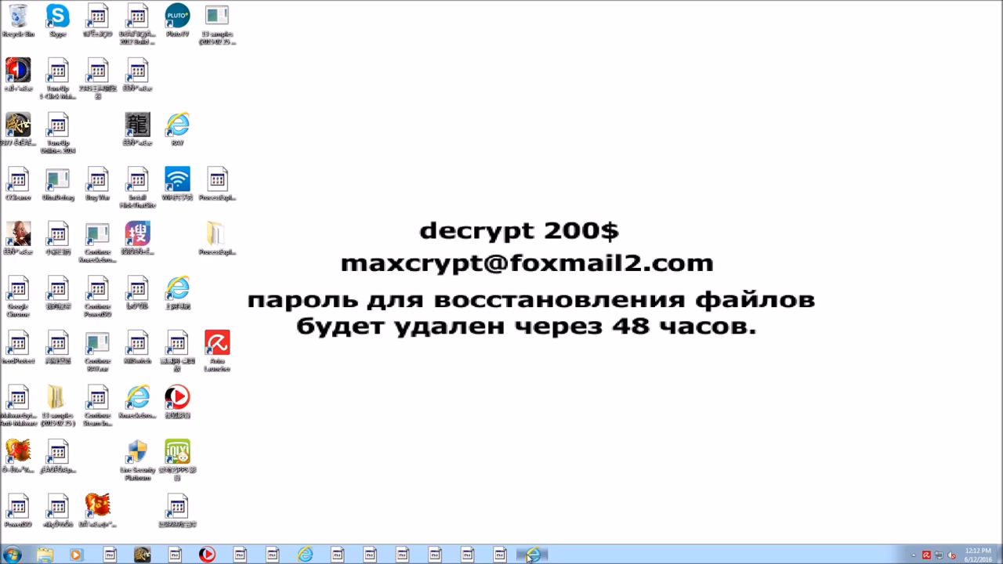
{"action": "left_click", "coordinate": [530, 548]}
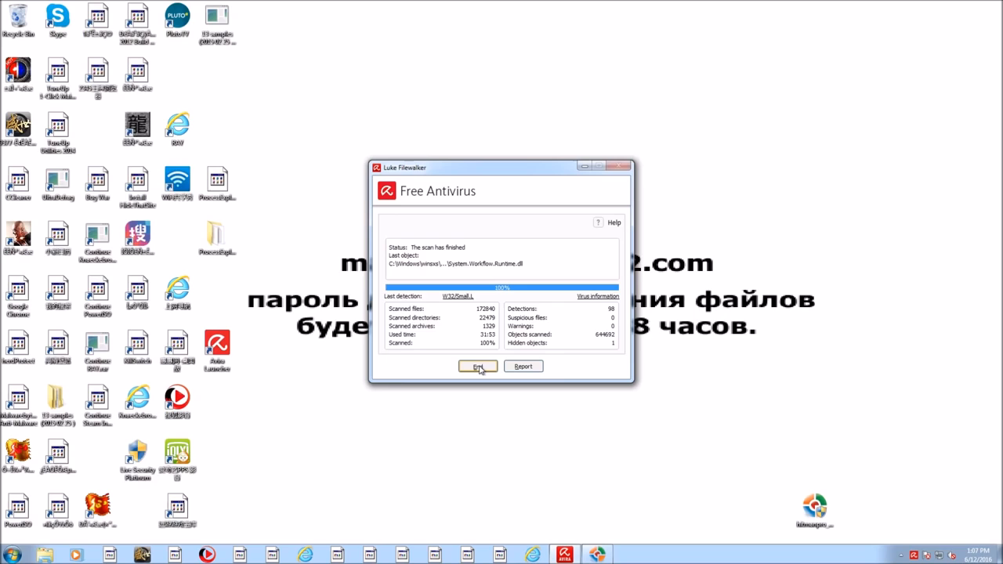
Step: Close the finished Avira scan report and view details of the rot8_1.exe detection in HitmanPro
{"action": "left_click", "coordinate": [477, 367]}
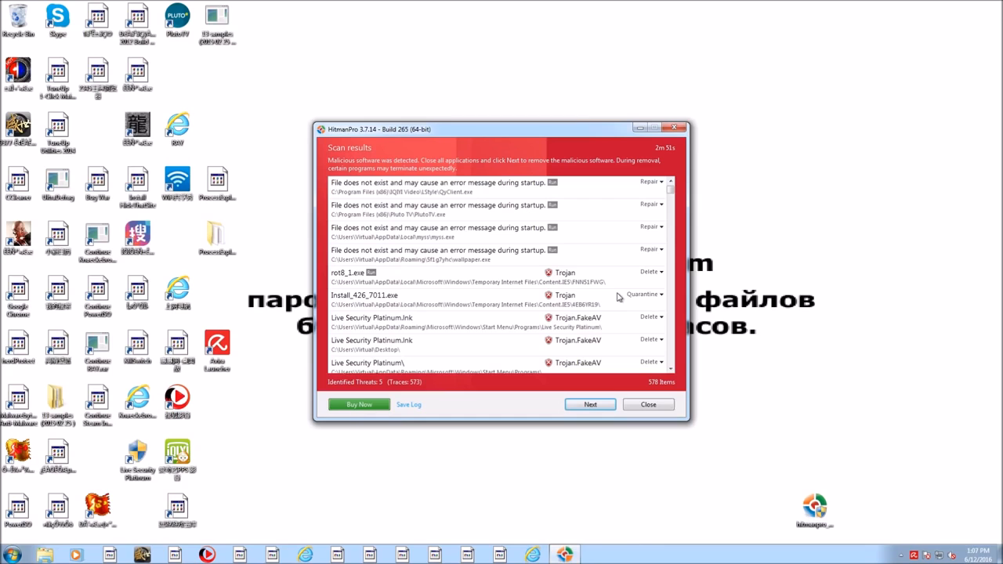
{"action": "left_click", "coordinate": [399, 273]}
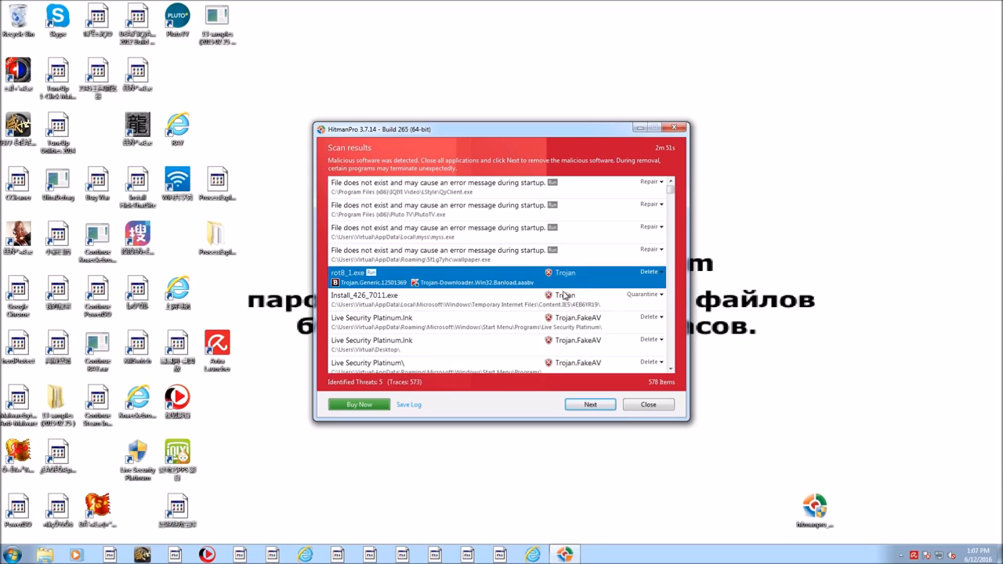
{"action": "mouse_move", "coordinate": [597, 327]}
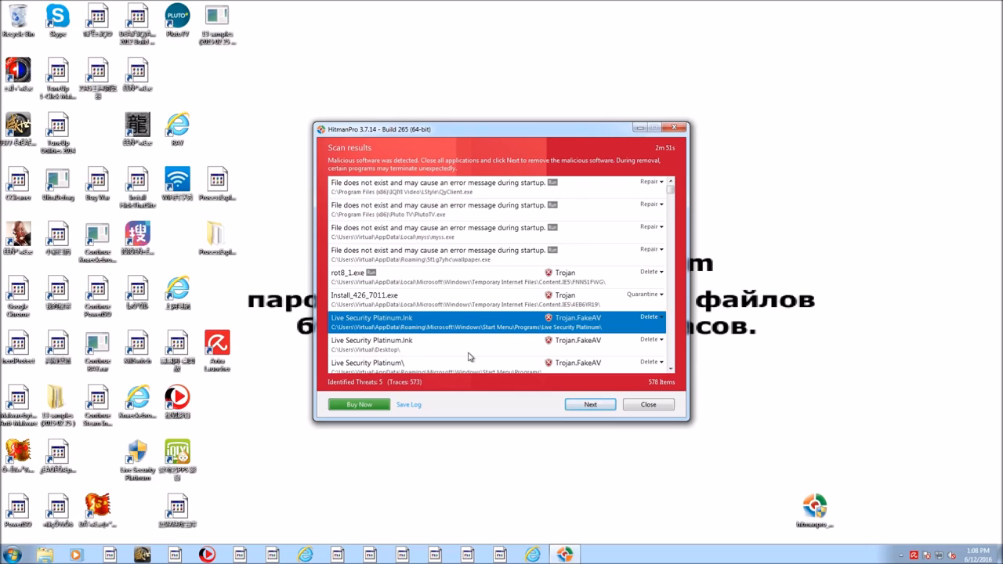
{"action": "scroll", "scroll_direction": "down", "scroll_amount": 3}
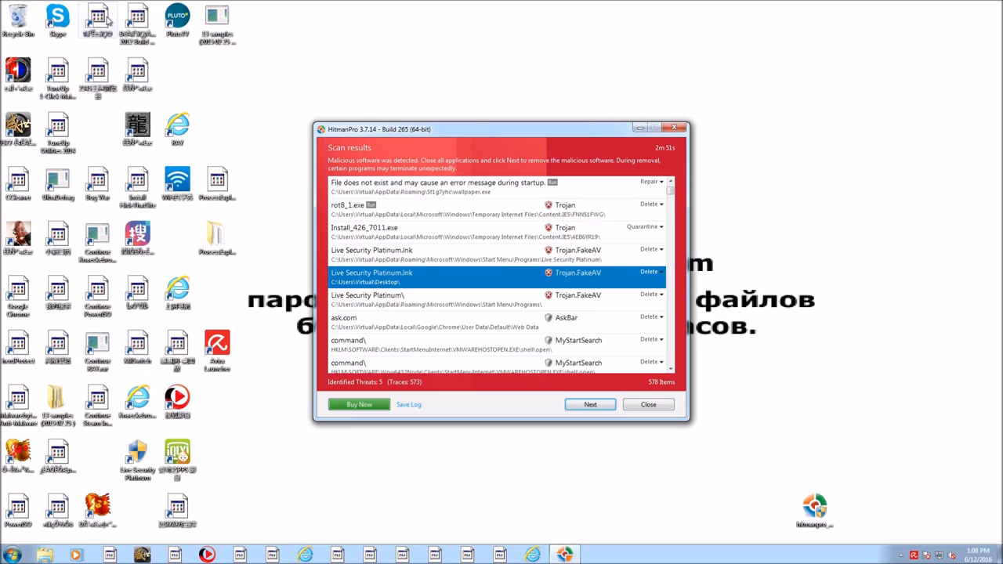
{"action": "mouse_move", "coordinate": [290, 518]}
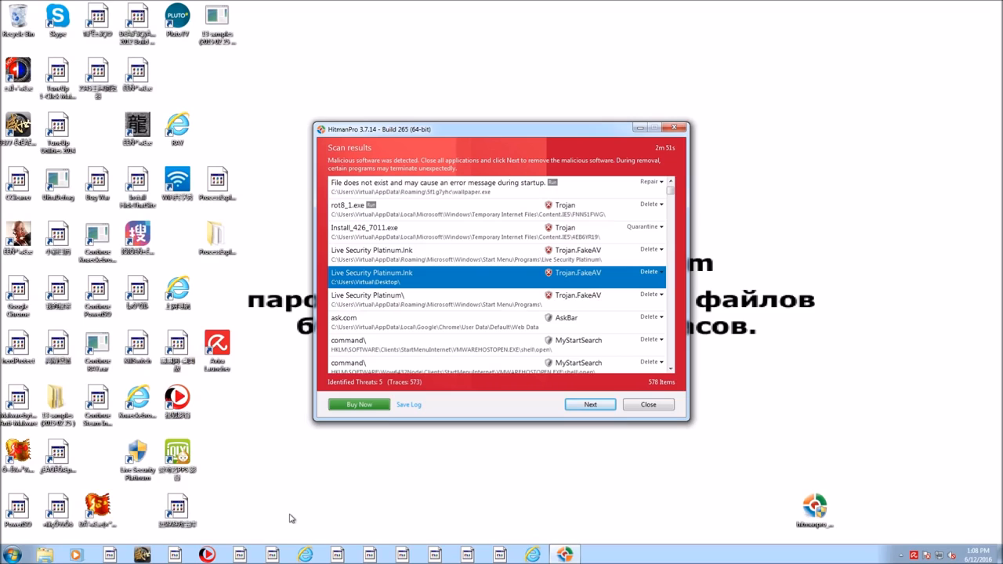
{"action": "mouse_move", "coordinate": [436, 300]}
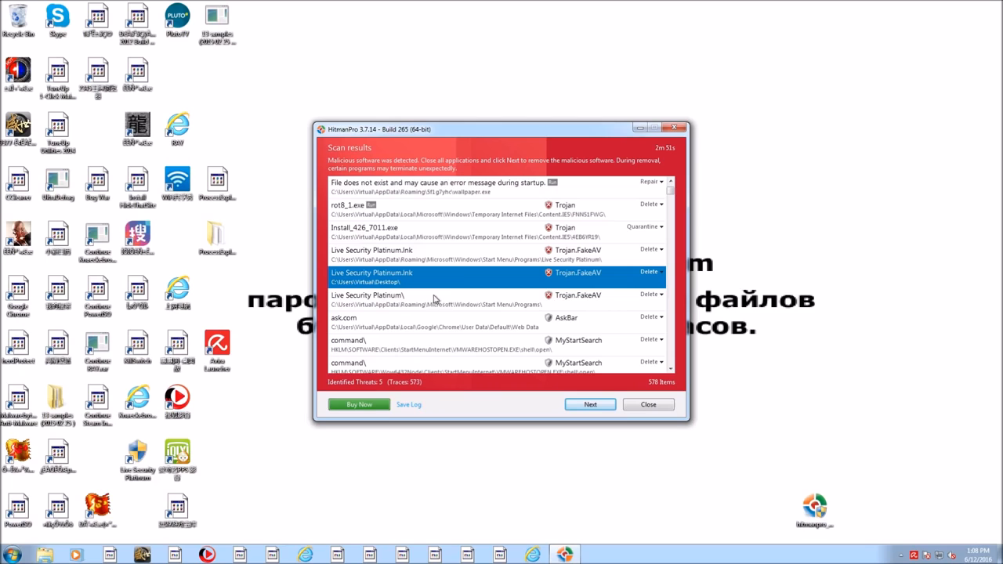
{"action": "scroll", "scroll_direction": "down", "scroll_amount": 3}
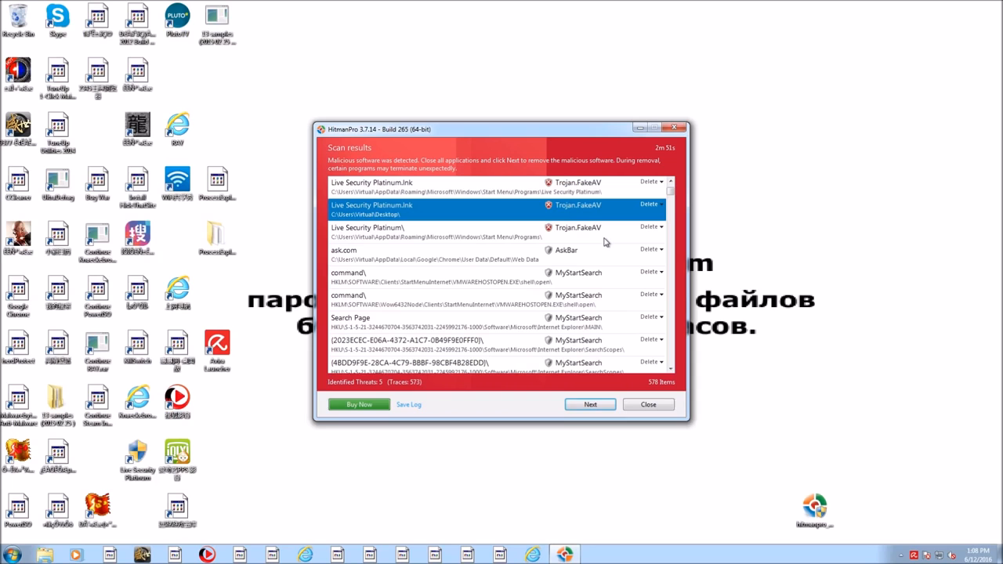
Step: Scroll through the remaining Trojan and FakeAV threats, then close the HitmanPro scan results
{"action": "scroll", "scroll_direction": "down", "scroll_amount": 3}
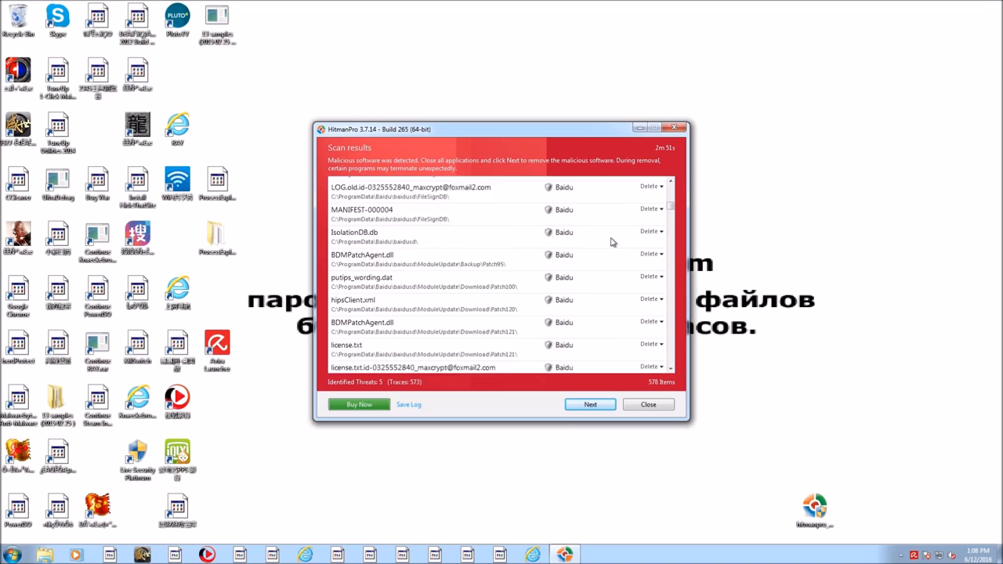
{"action": "scroll", "scroll_direction": "down", "scroll_amount": 3}
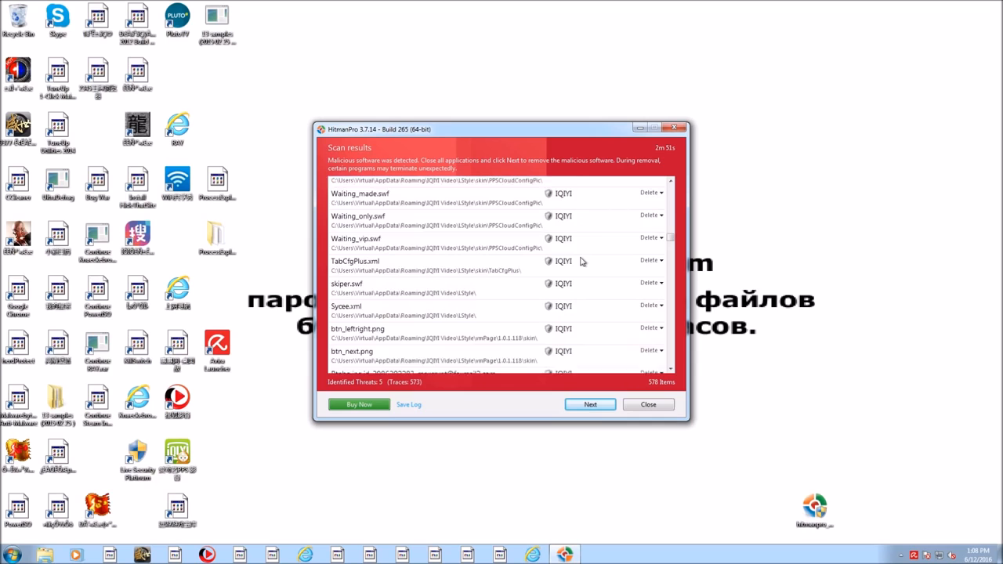
{"action": "left_click", "coordinate": [669, 185]}
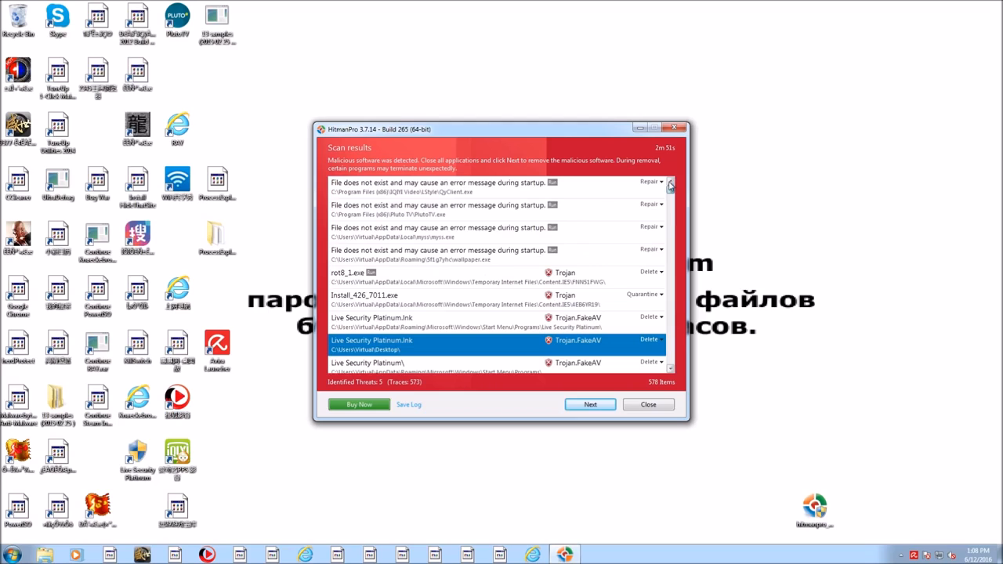
{"action": "mouse_move", "coordinate": [635, 242]}
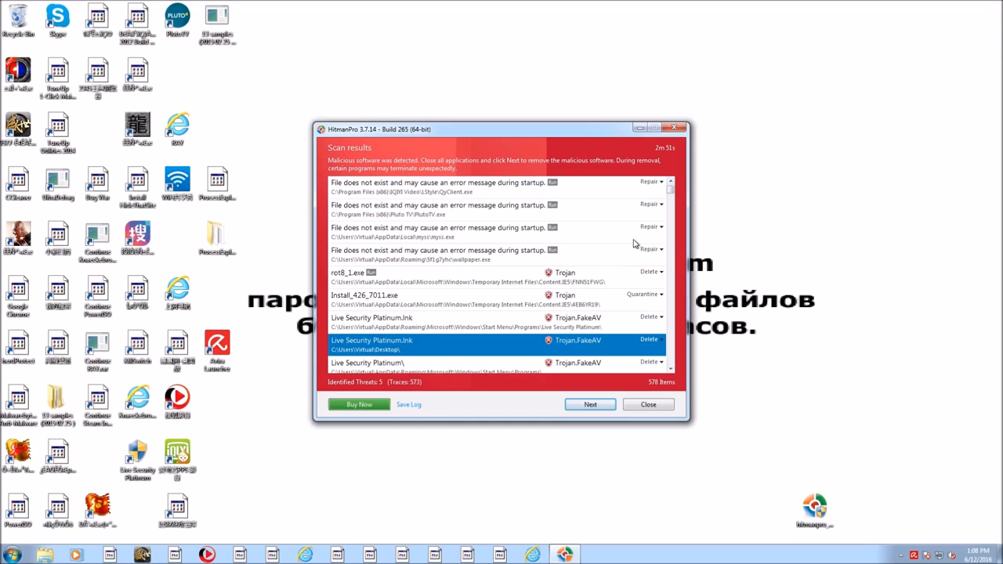
{"action": "mouse_move", "coordinate": [524, 266]}
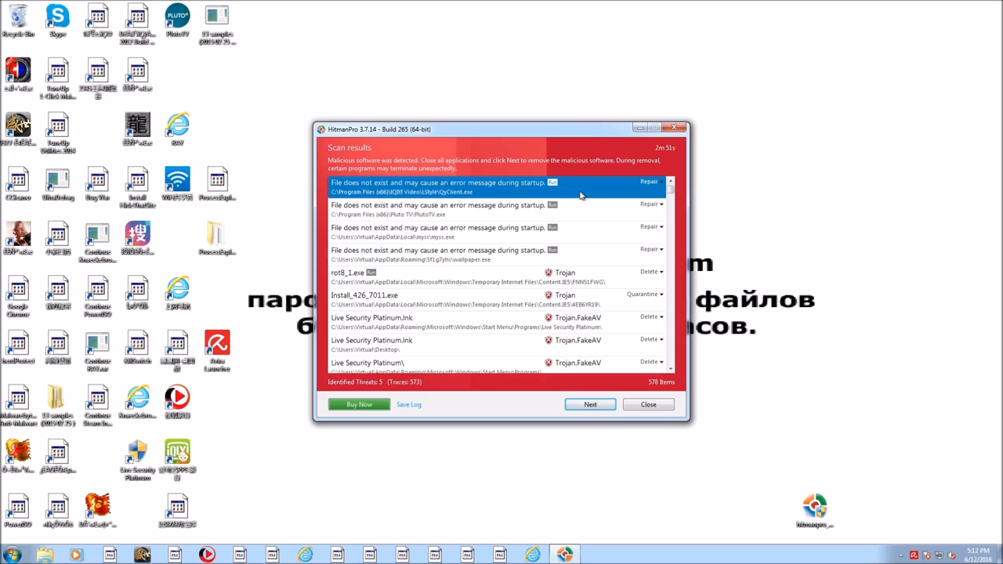
{"action": "mouse_move", "coordinate": [627, 226]}
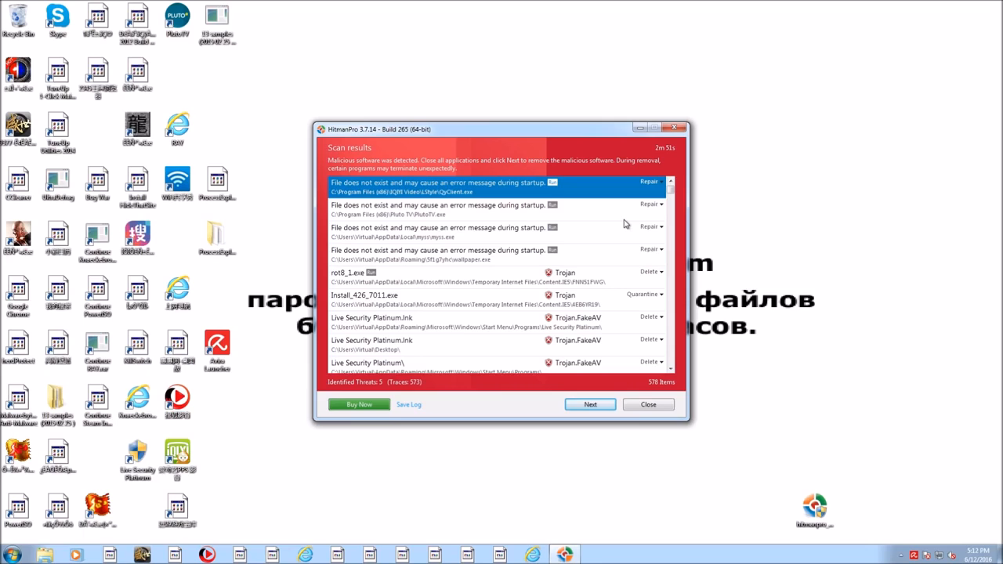
{"action": "left_click", "coordinate": [470, 254]}
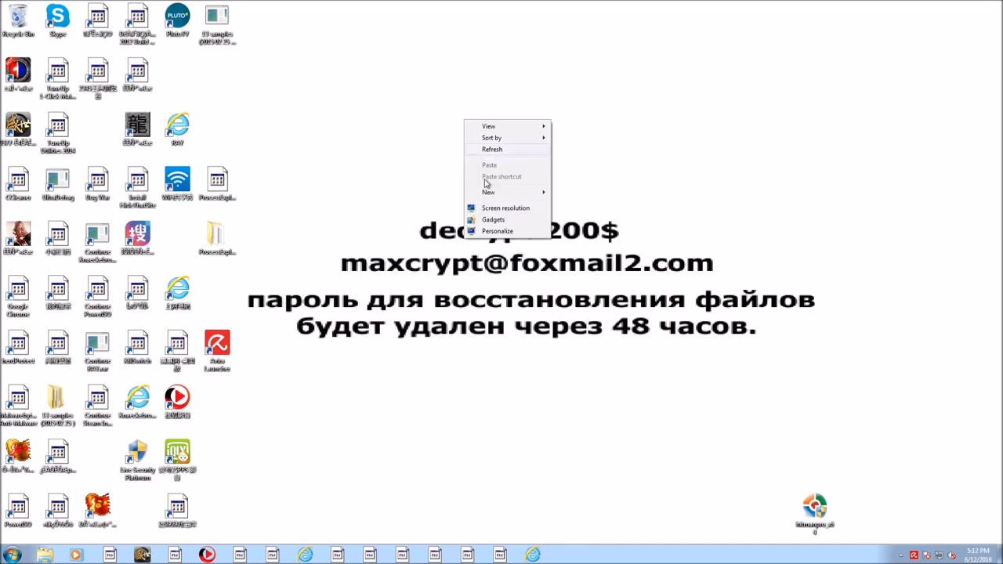
Step: Open the desktop Personalize settings to replace the ransom-note wallpaper with a default Windows theme
{"action": "left_click", "coordinate": [495, 231]}
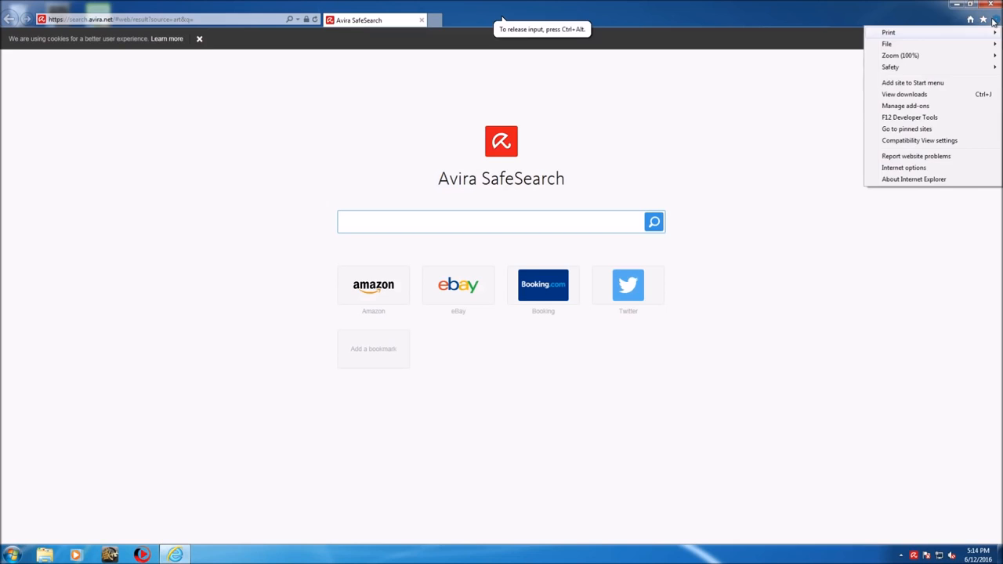
Step: Reset Internet Explorer via Internet options > Advanced, including Delete personal settings, then close it
{"action": "left_click", "coordinate": [906, 167]}
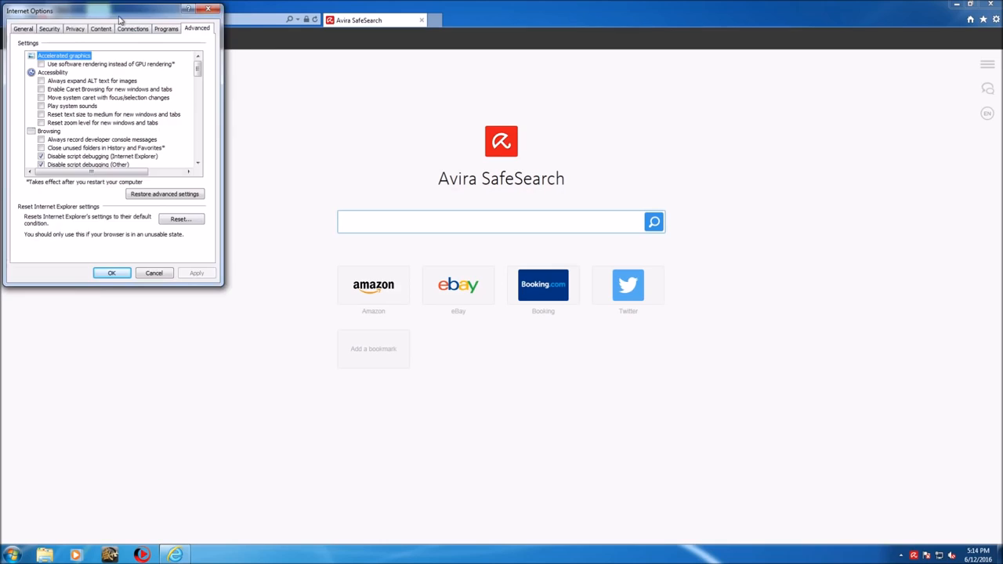
{"action": "left_click", "coordinate": [182, 218]}
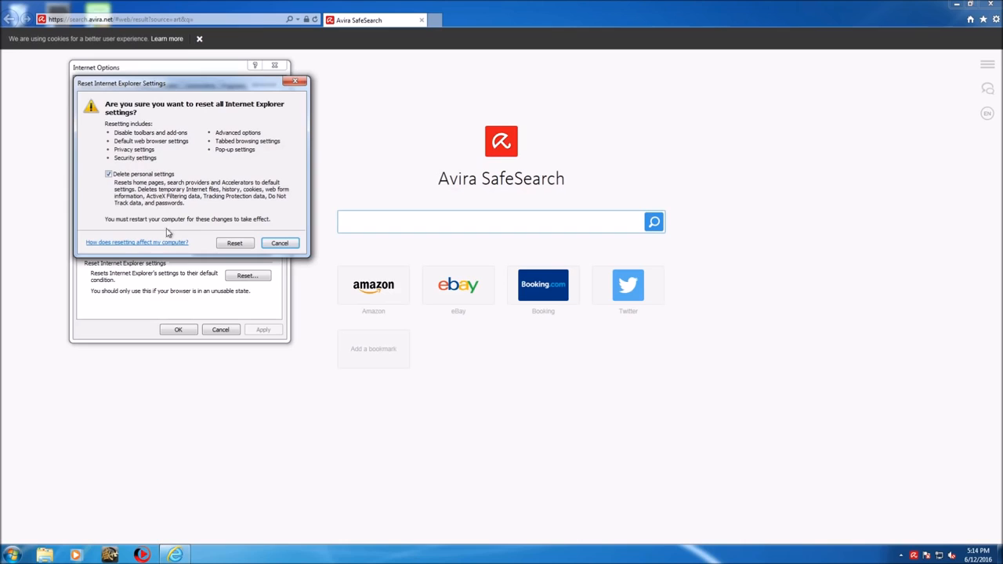
{"action": "left_click", "coordinate": [235, 241]}
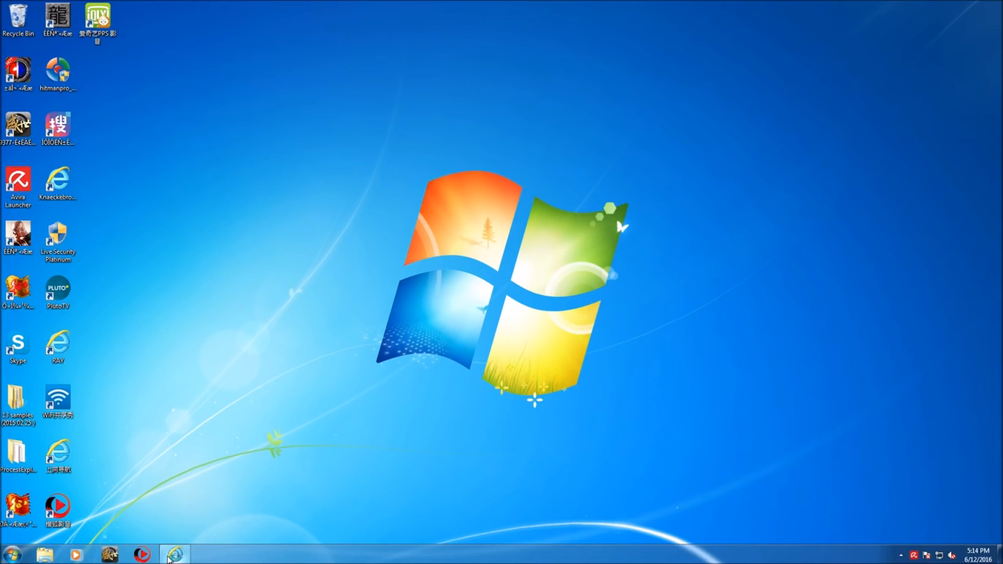
Step: Relaunch IE, accept recommended settings, and answer No > Don't ask again to the default-browser prompt
{"action": "left_click", "coordinate": [160, 551]}
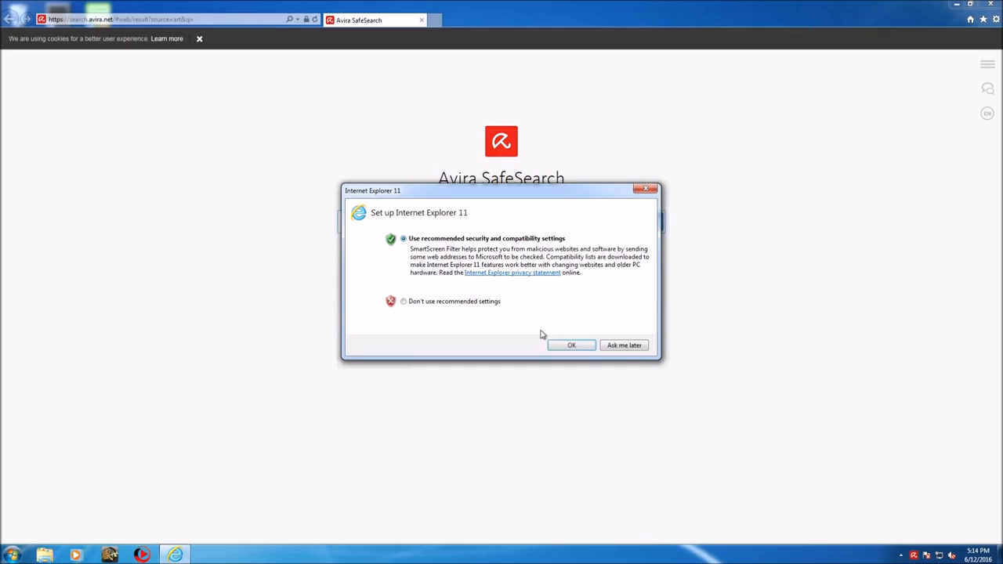
{"action": "left_click", "coordinate": [570, 345]}
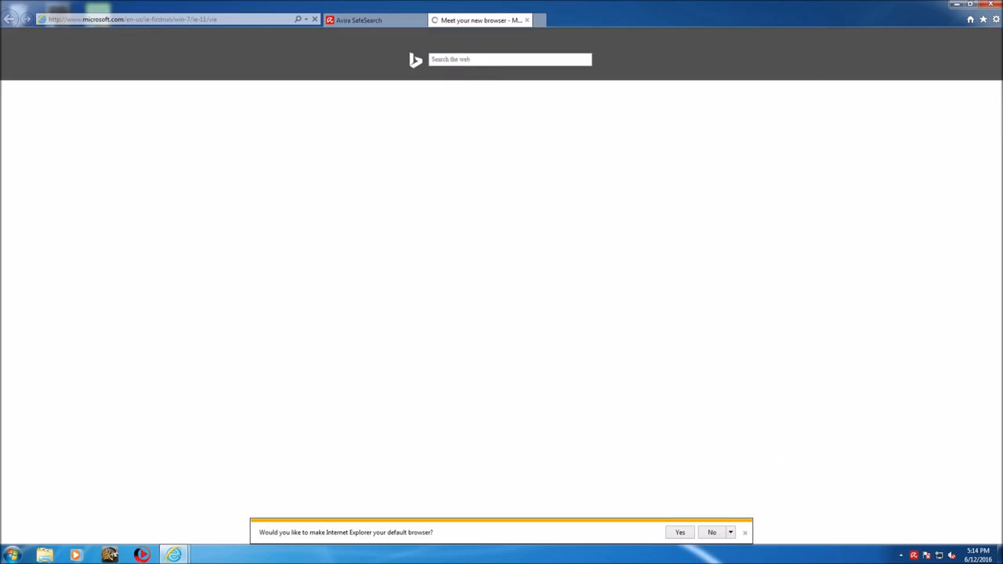
{"action": "left_click", "coordinate": [730, 532]}
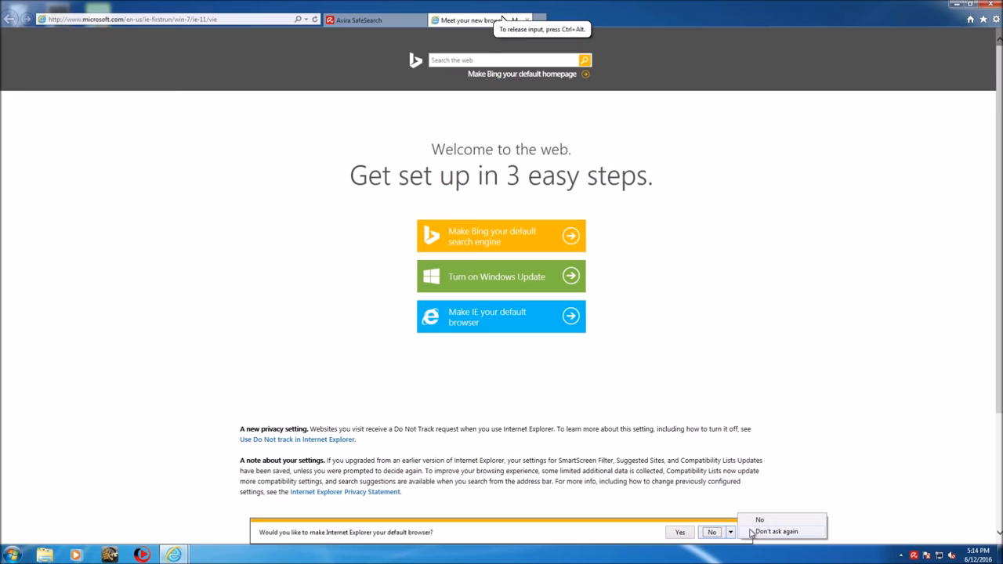
{"action": "left_click", "coordinate": [776, 528]}
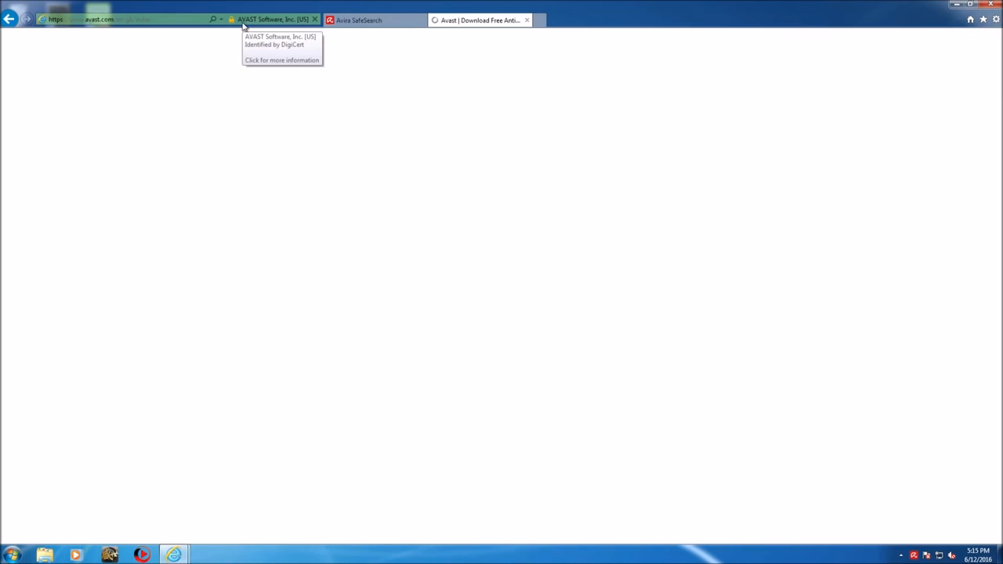
Step: Load the Avast, Comodo and AVG sites to confirm access, then close IE with all tabs
{"action": "type", "text": "mca"}
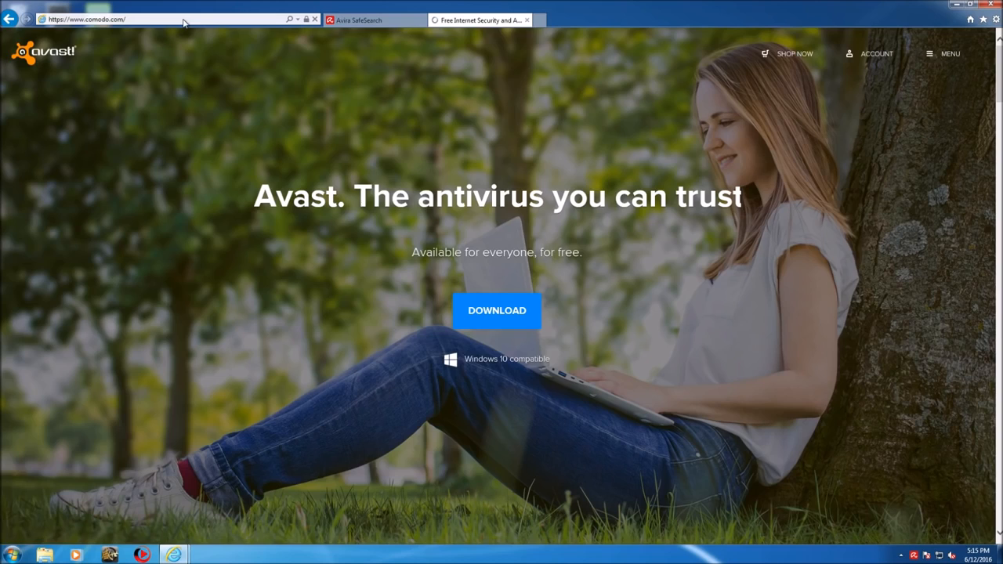
{"action": "left_click", "coordinate": [181, 19]}
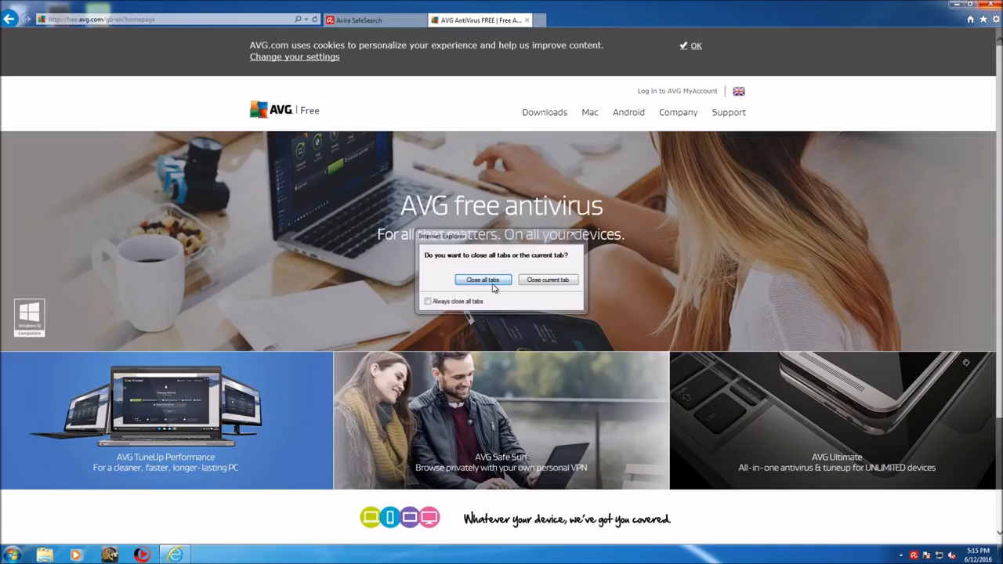
{"action": "left_click", "coordinate": [483, 279]}
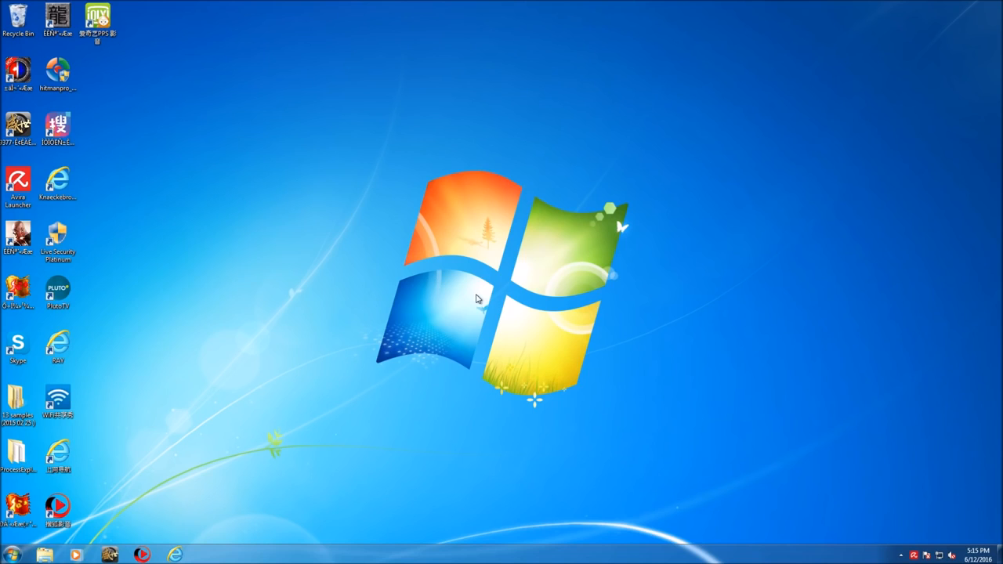